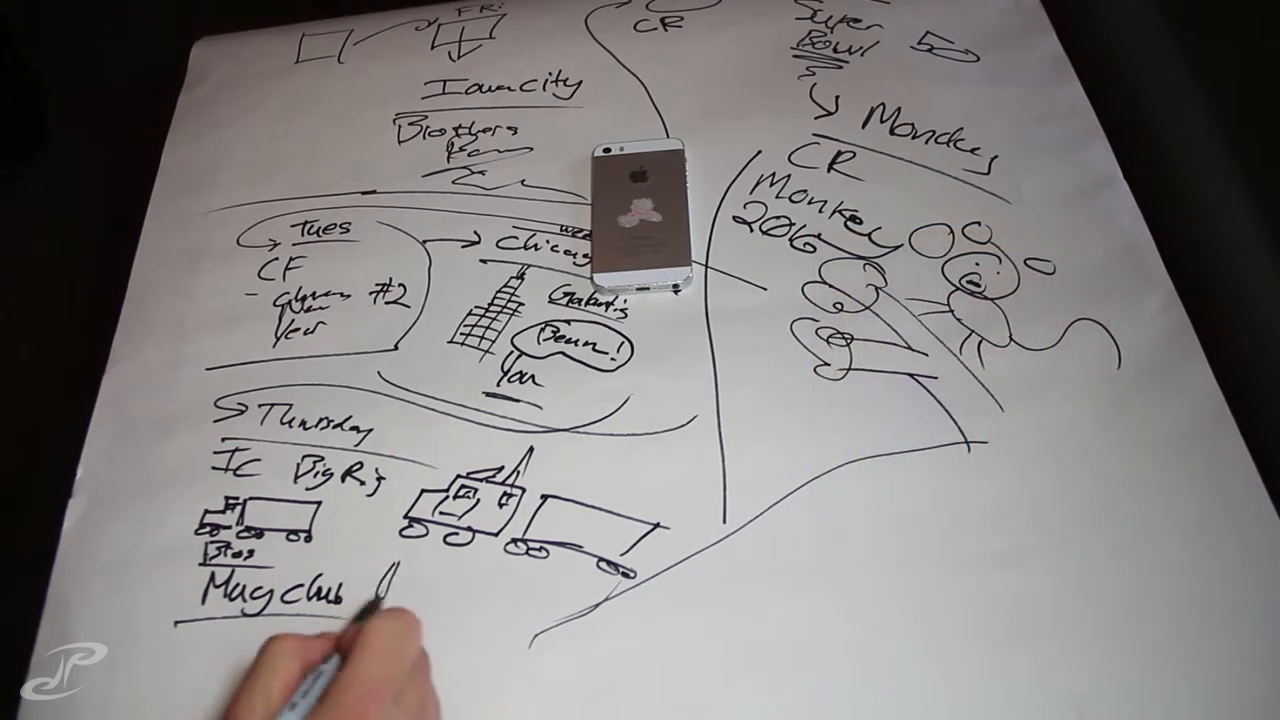
type("#1")
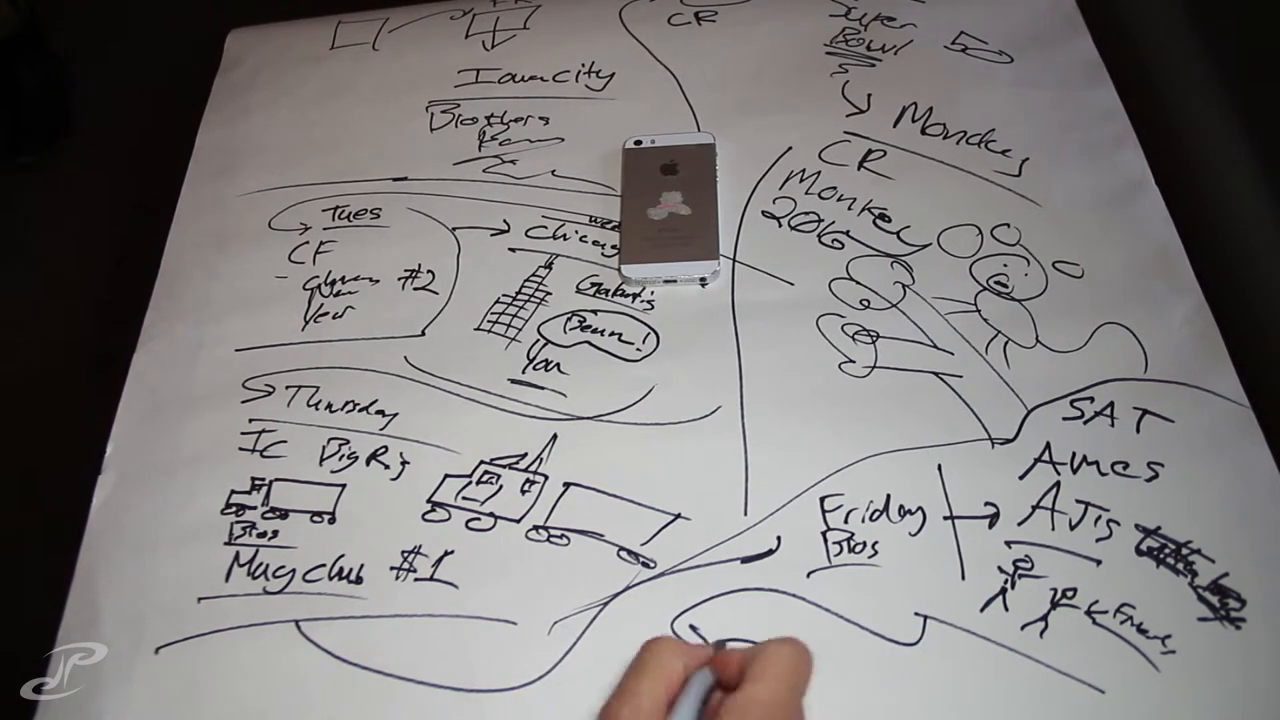
type("Sun")
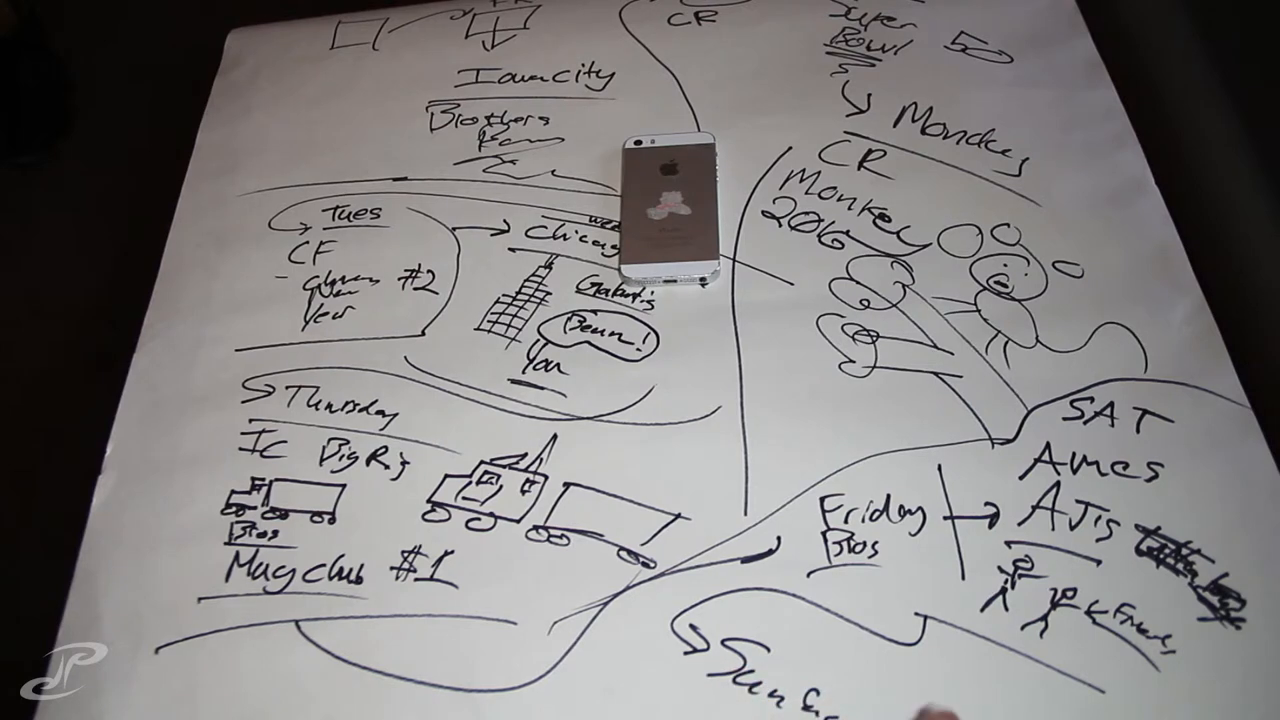